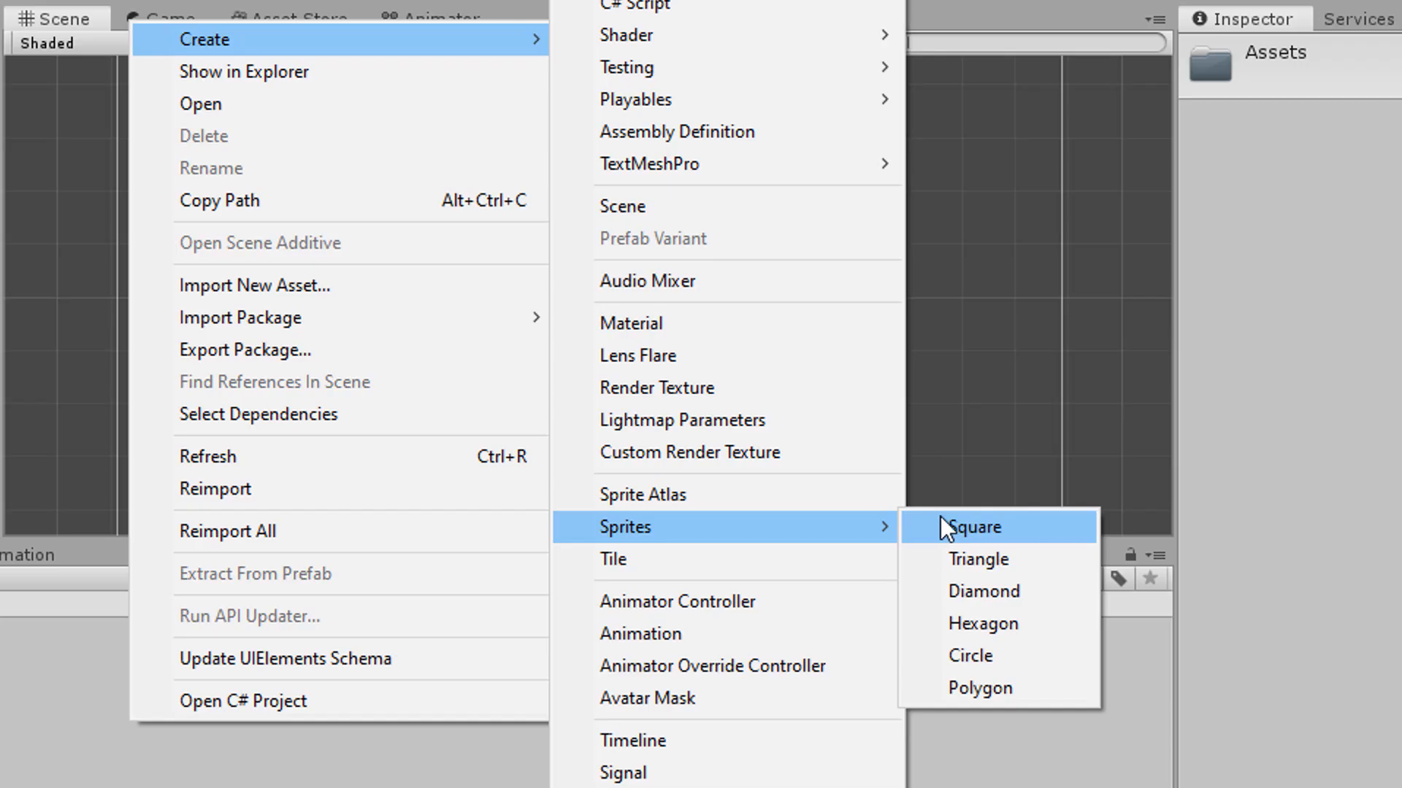
Create Square and Circle sprite assets and an empty Player object.
{"action": "left_click", "coordinate": [976, 527]}
{"action": "type", "text": "Pla"}
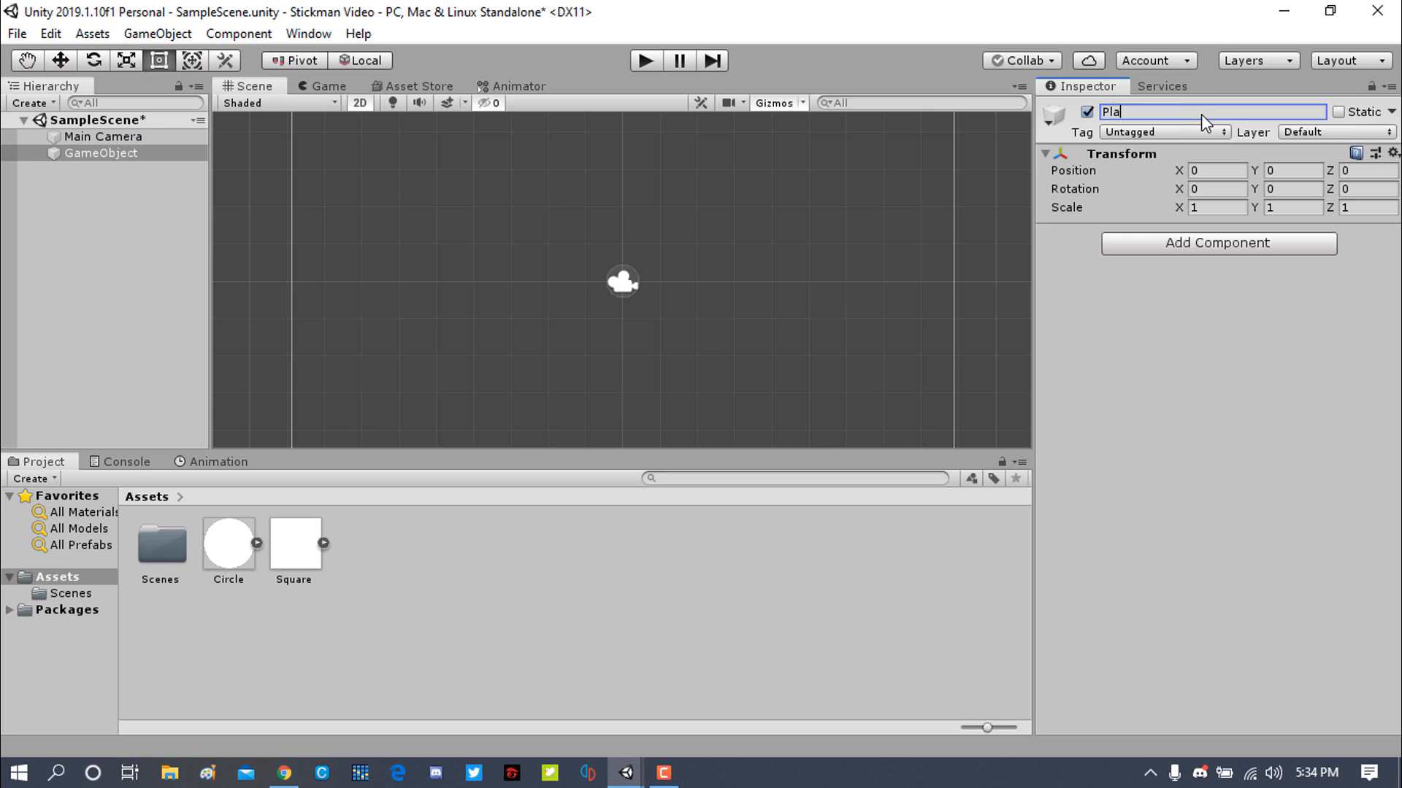
Add head, body, leg and arm sprites under Player, moving an arm beside the body.
{"action": "right_click", "coordinate": [81, 152]}
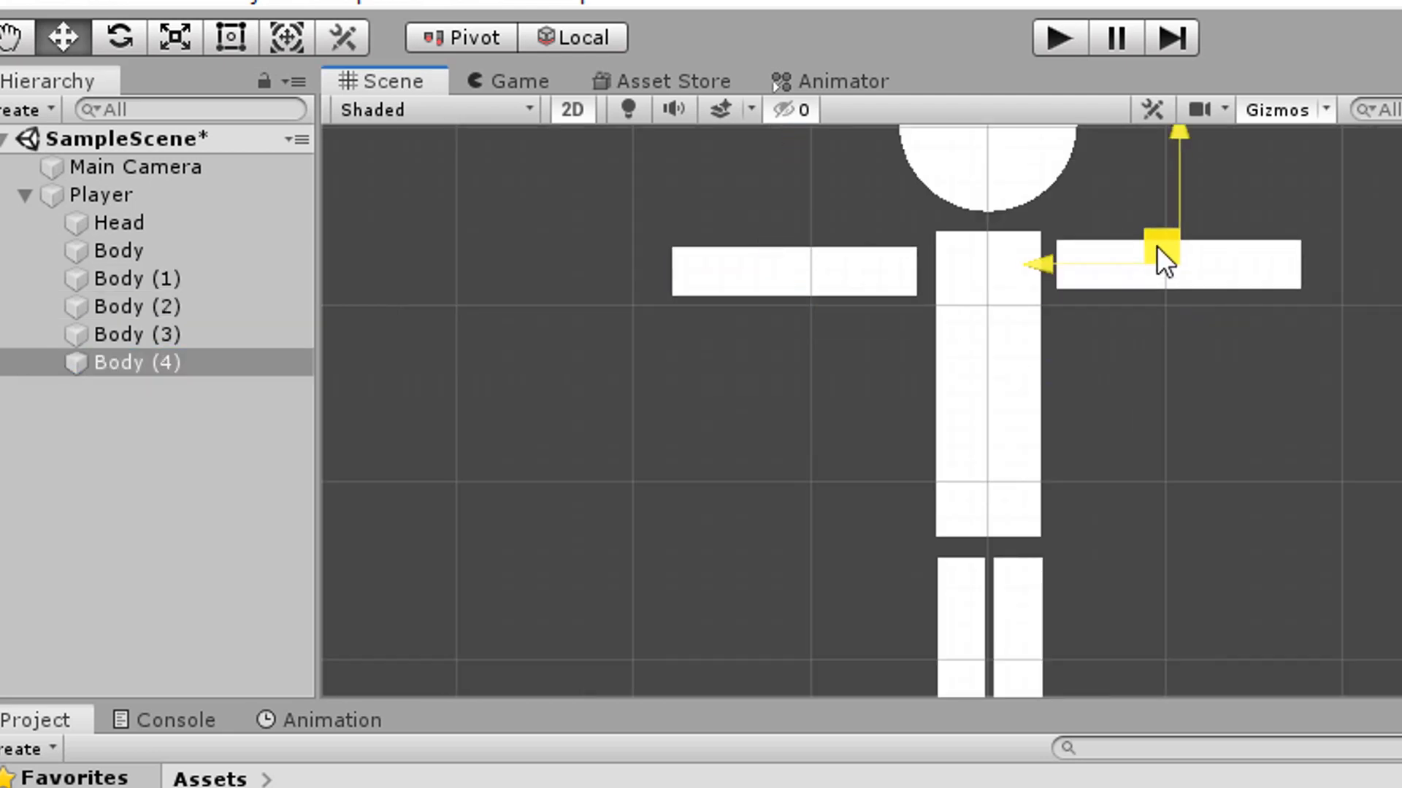
{"action": "left_click", "coordinate": [117, 222]}
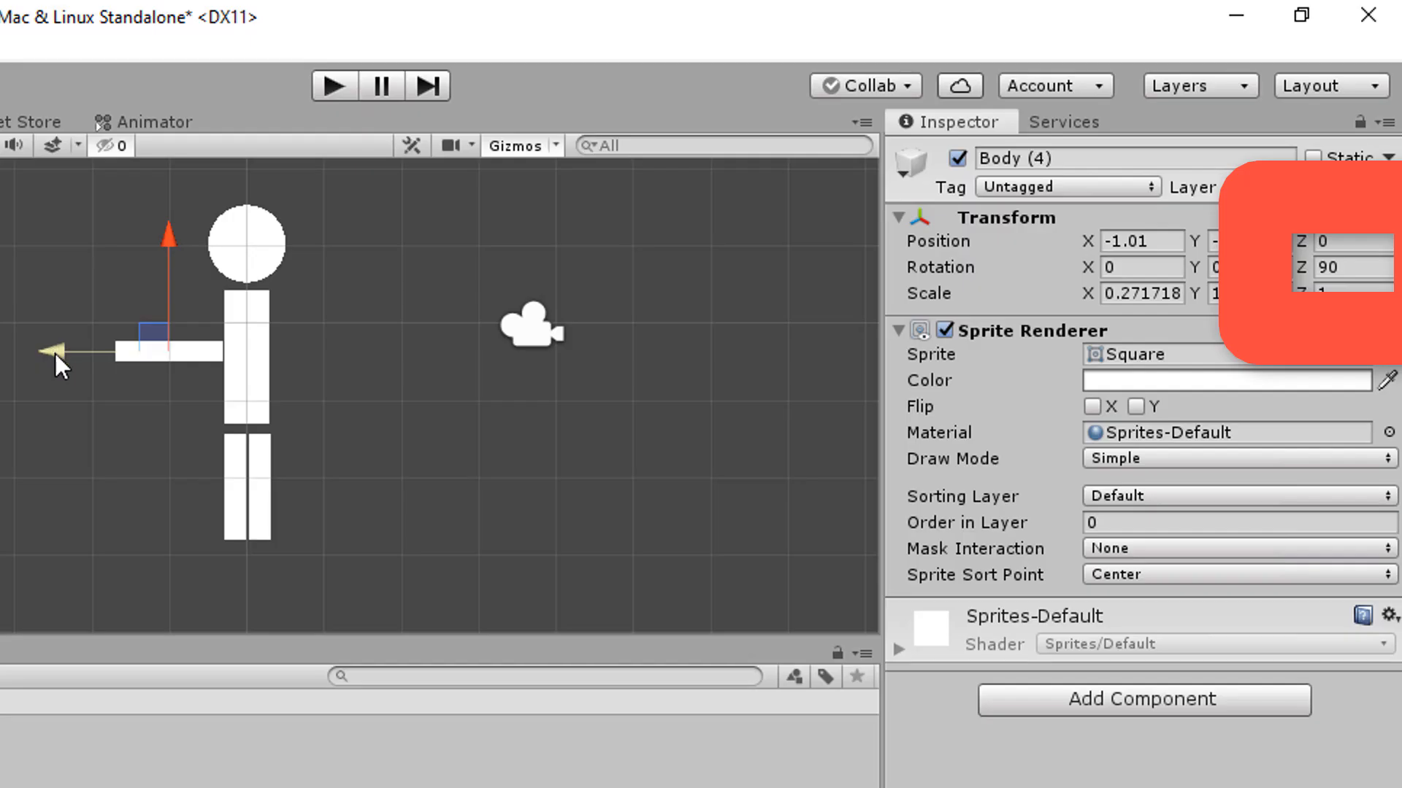
{"action": "left_click_drag", "start_coordinate": [62, 354], "coordinate": [223, 354]}
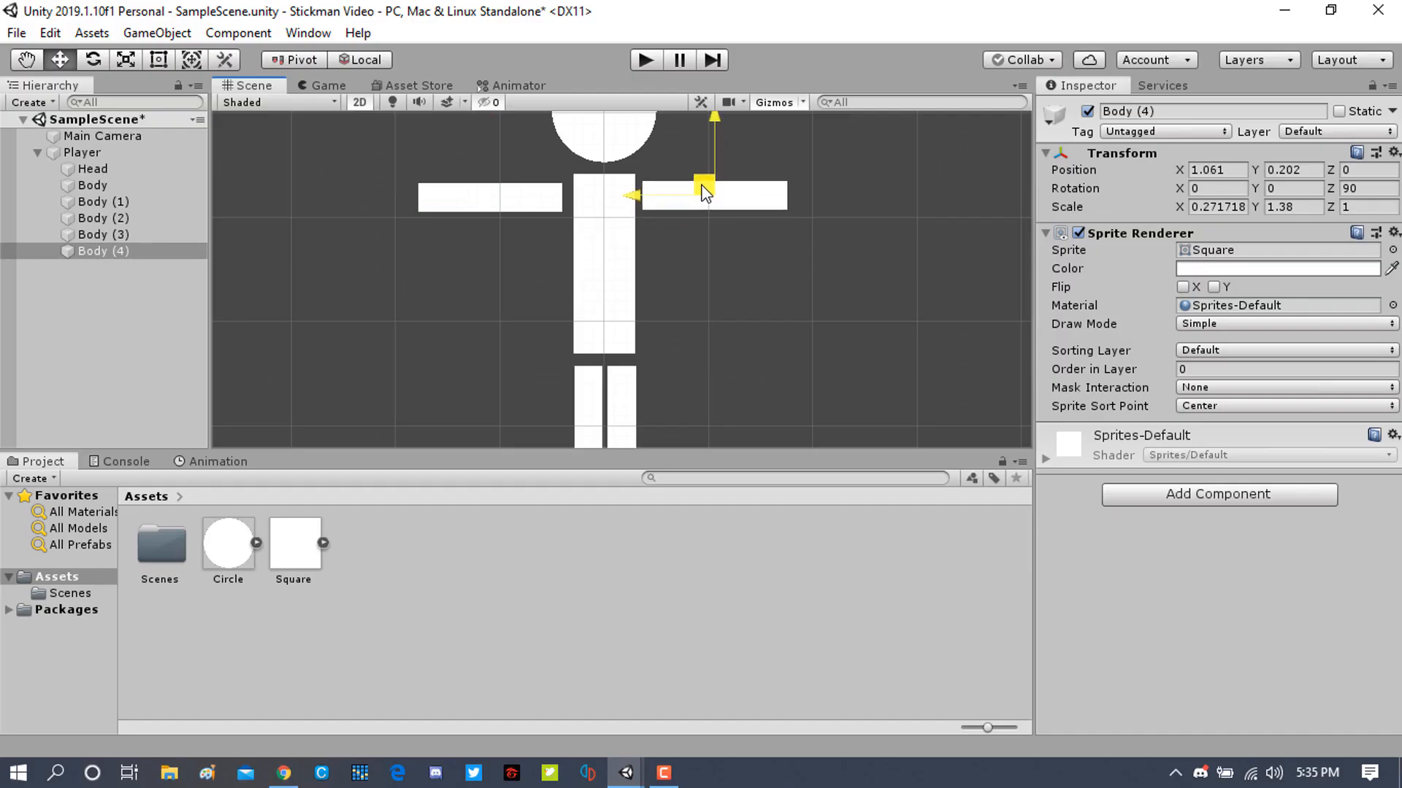
{"action": "left_click", "coordinate": [92, 185]}
{"action": "type", "text": "Bo"}
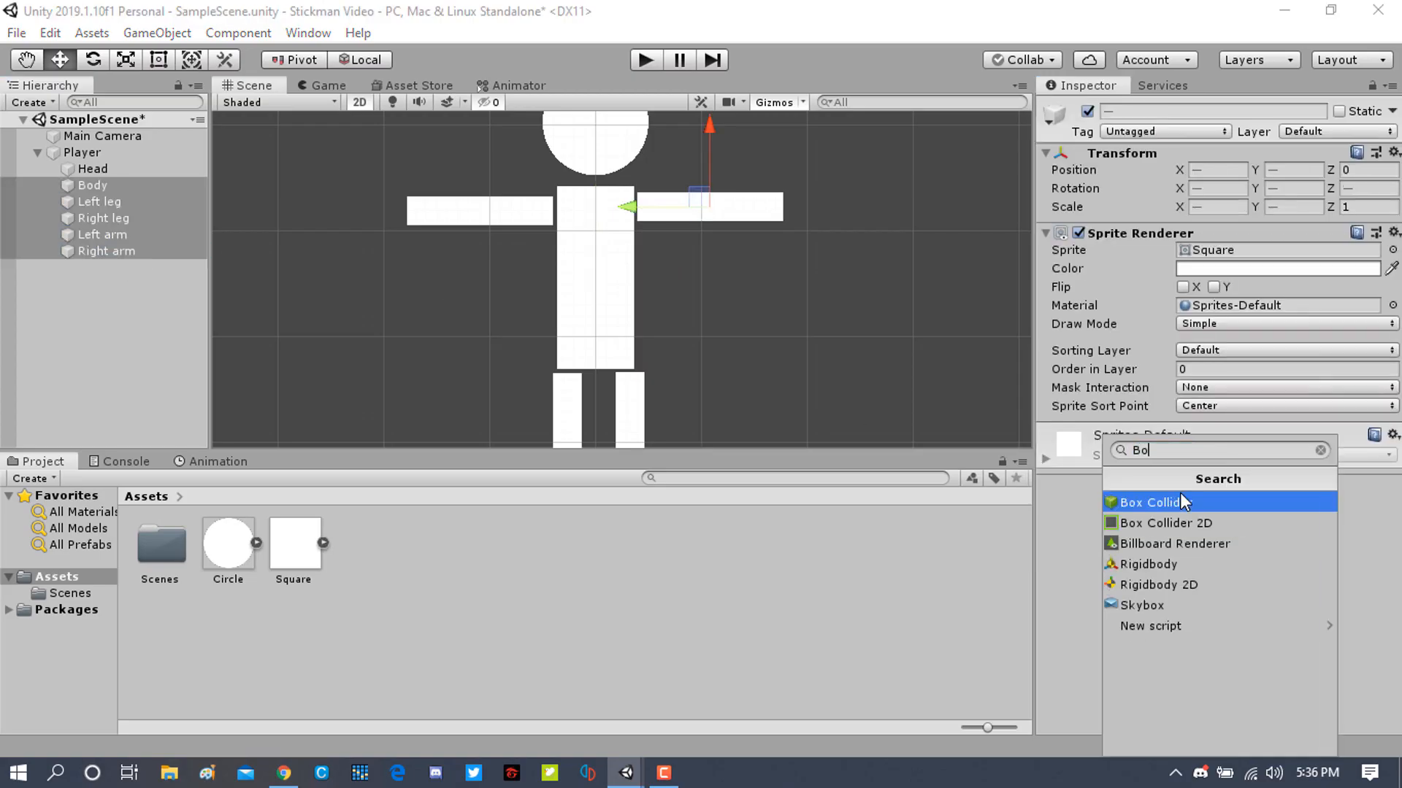
Add Box Collider 2D to square parts, Circle Collider 2D to Head, and Hinge Joint 2D to all parts.
{"action": "left_click", "coordinate": [1149, 501]}
{"action": "type", "text": "C"}
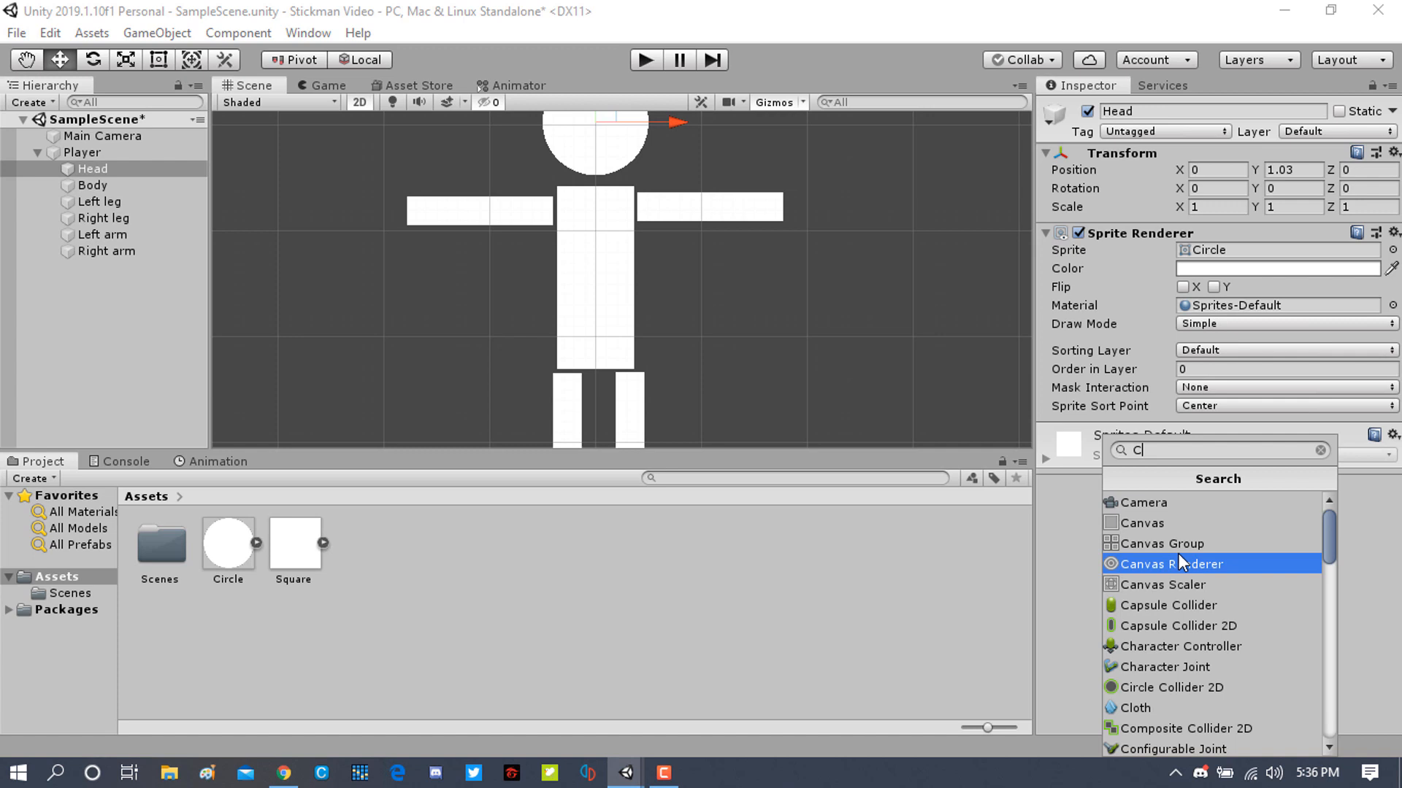
{"action": "left_click", "coordinate": [1168, 687]}
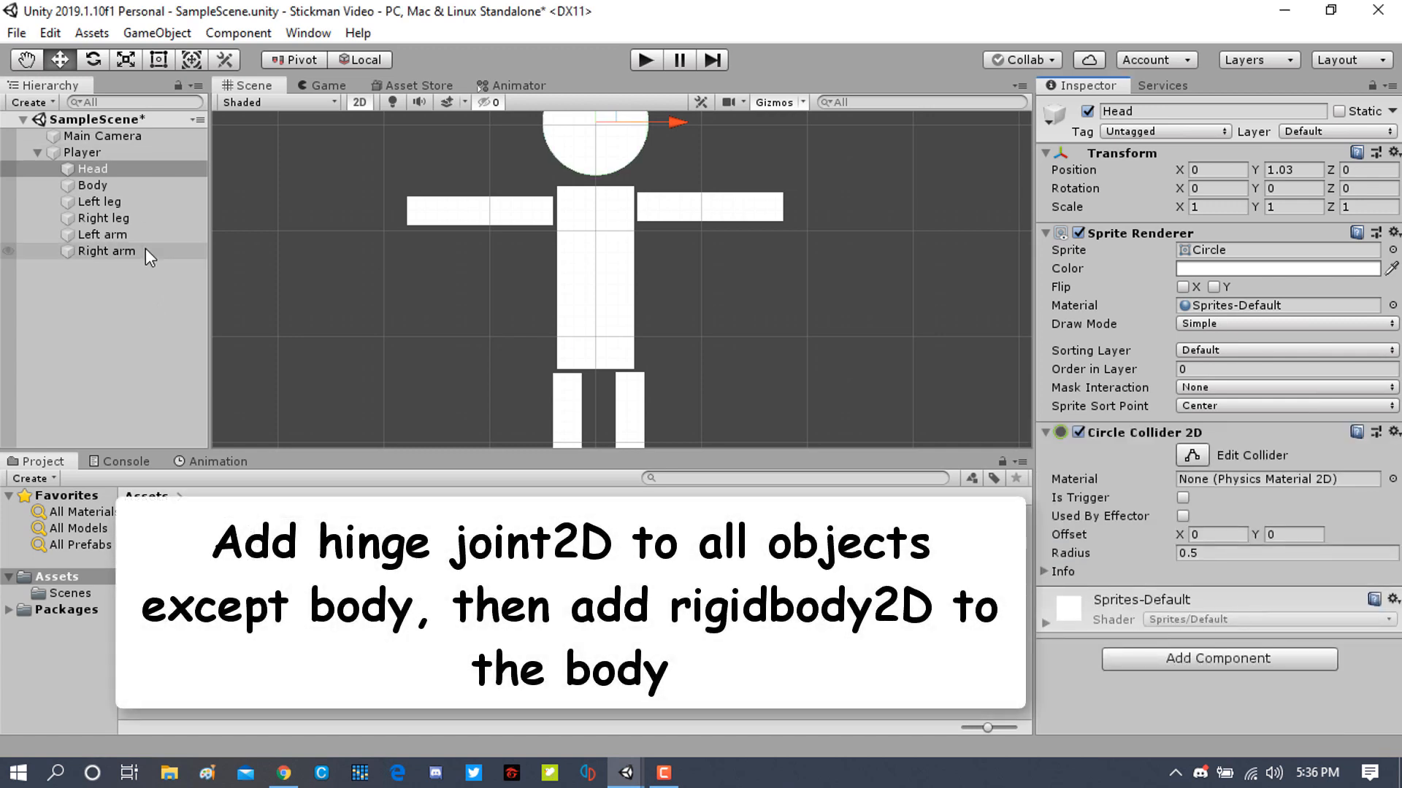
{"action": "left_click", "coordinate": [107, 251]}
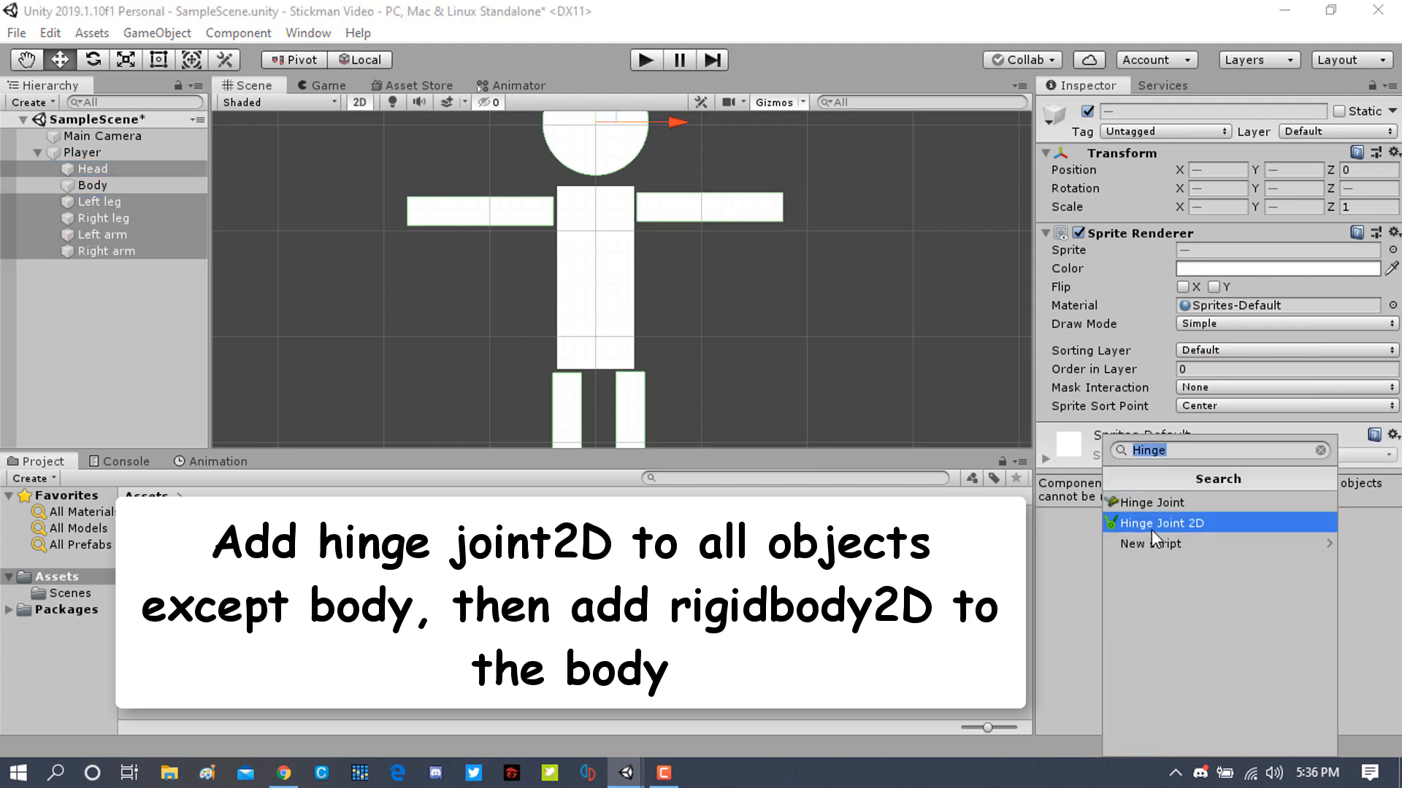
{"action": "left_click", "coordinate": [1165, 523]}
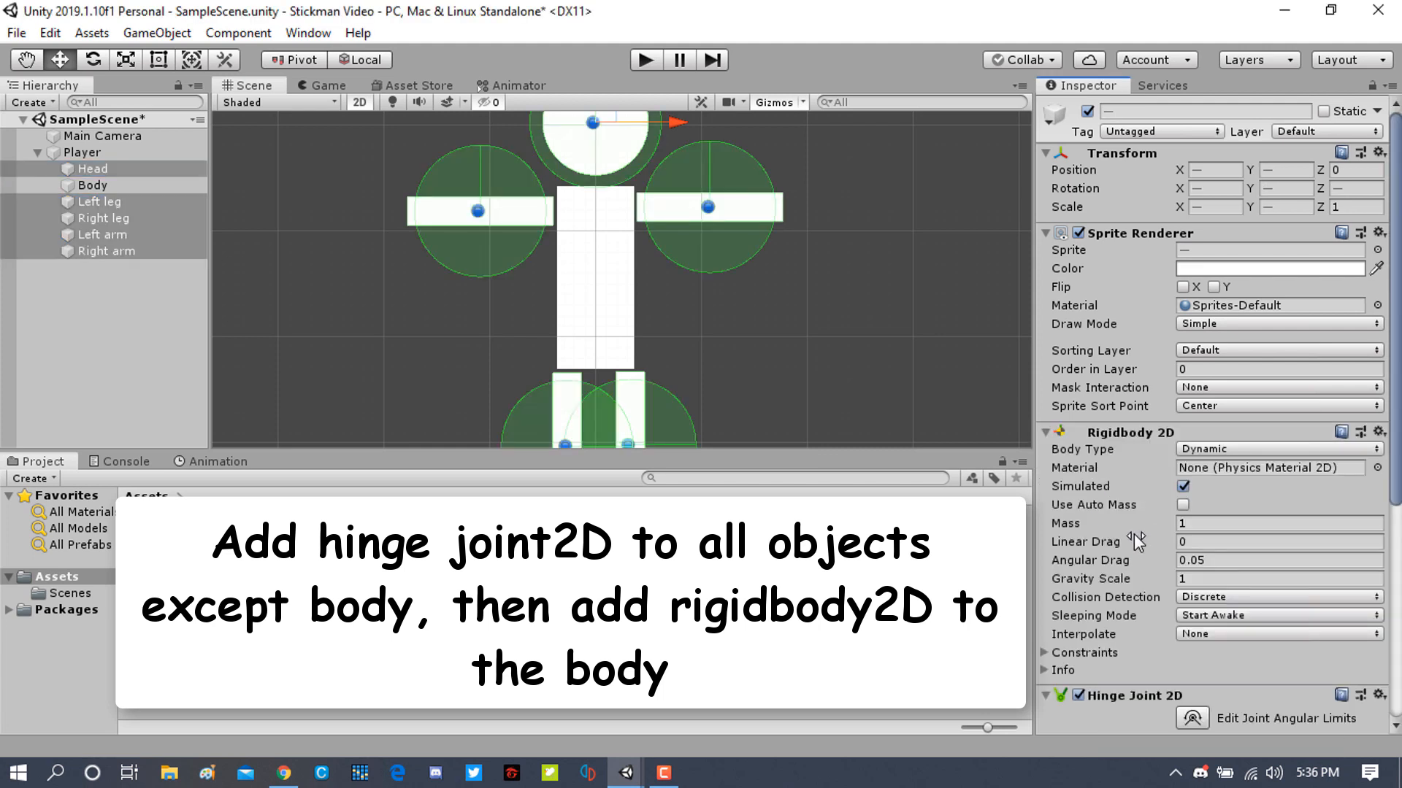
Connect the hinge joints to Body and toggle Auto Configure Connected Anchor.
{"action": "left_click", "coordinate": [105, 251]}
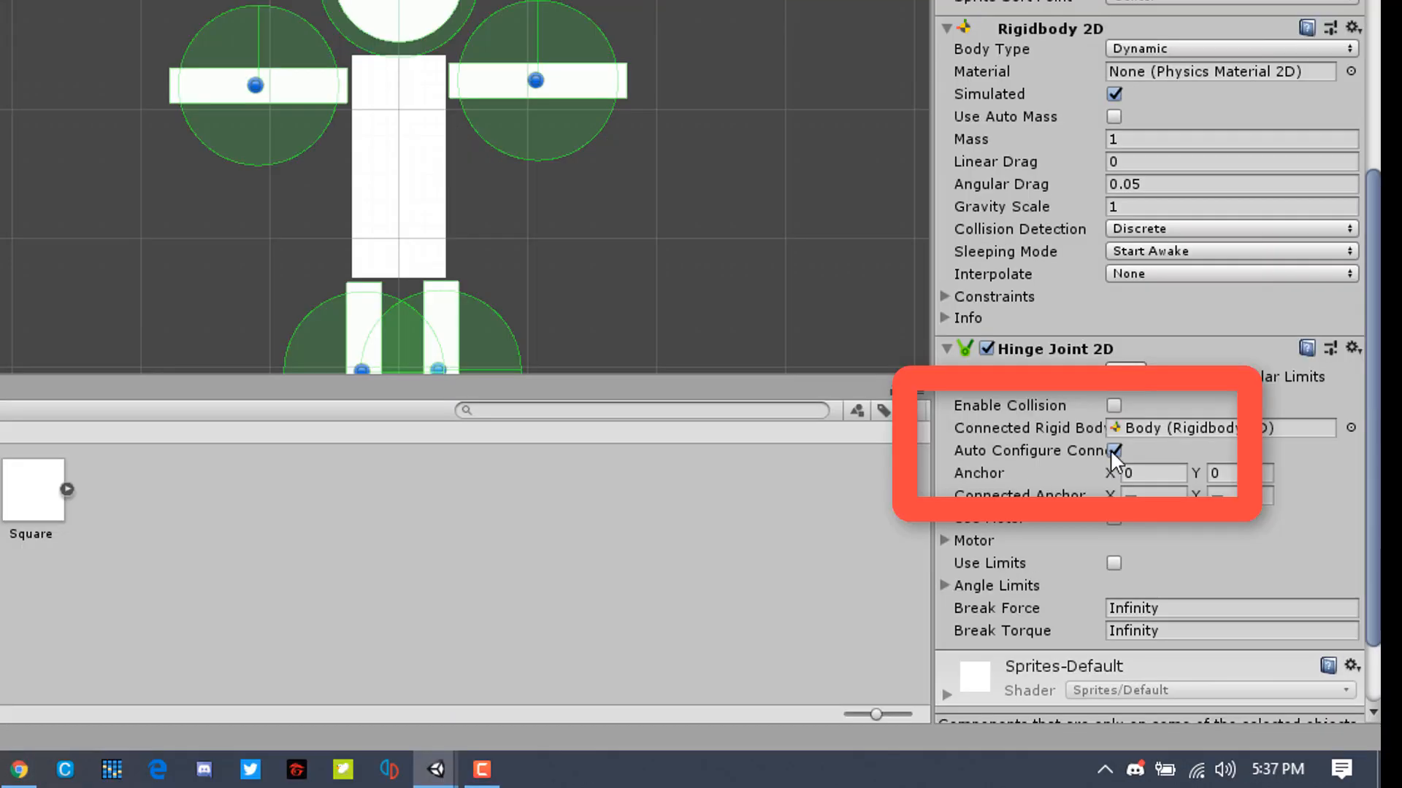
{"action": "left_click", "coordinate": [1114, 451]}
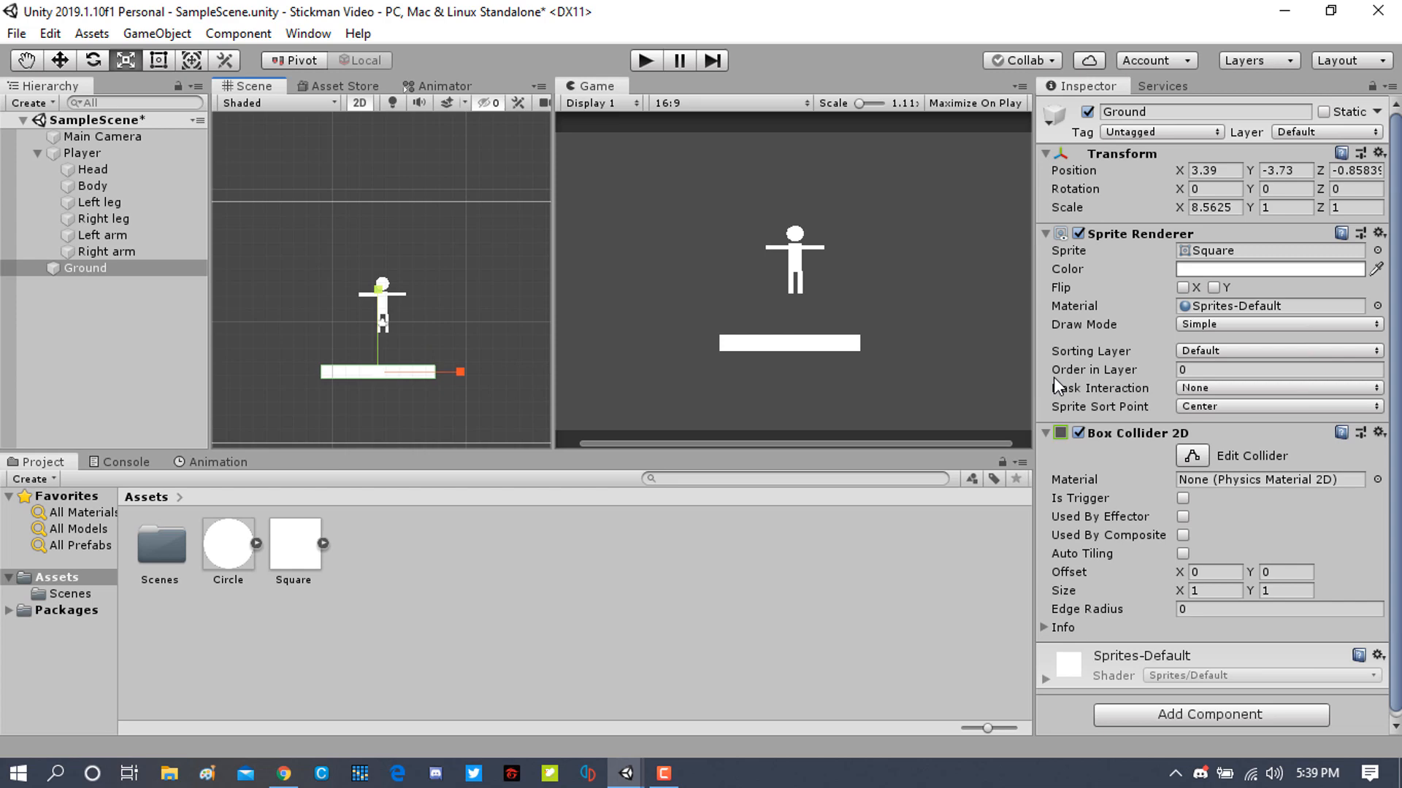
Play the scene and reposition the ragdoll as it falls onto the Ground.
{"action": "left_click", "coordinate": [645, 60]}
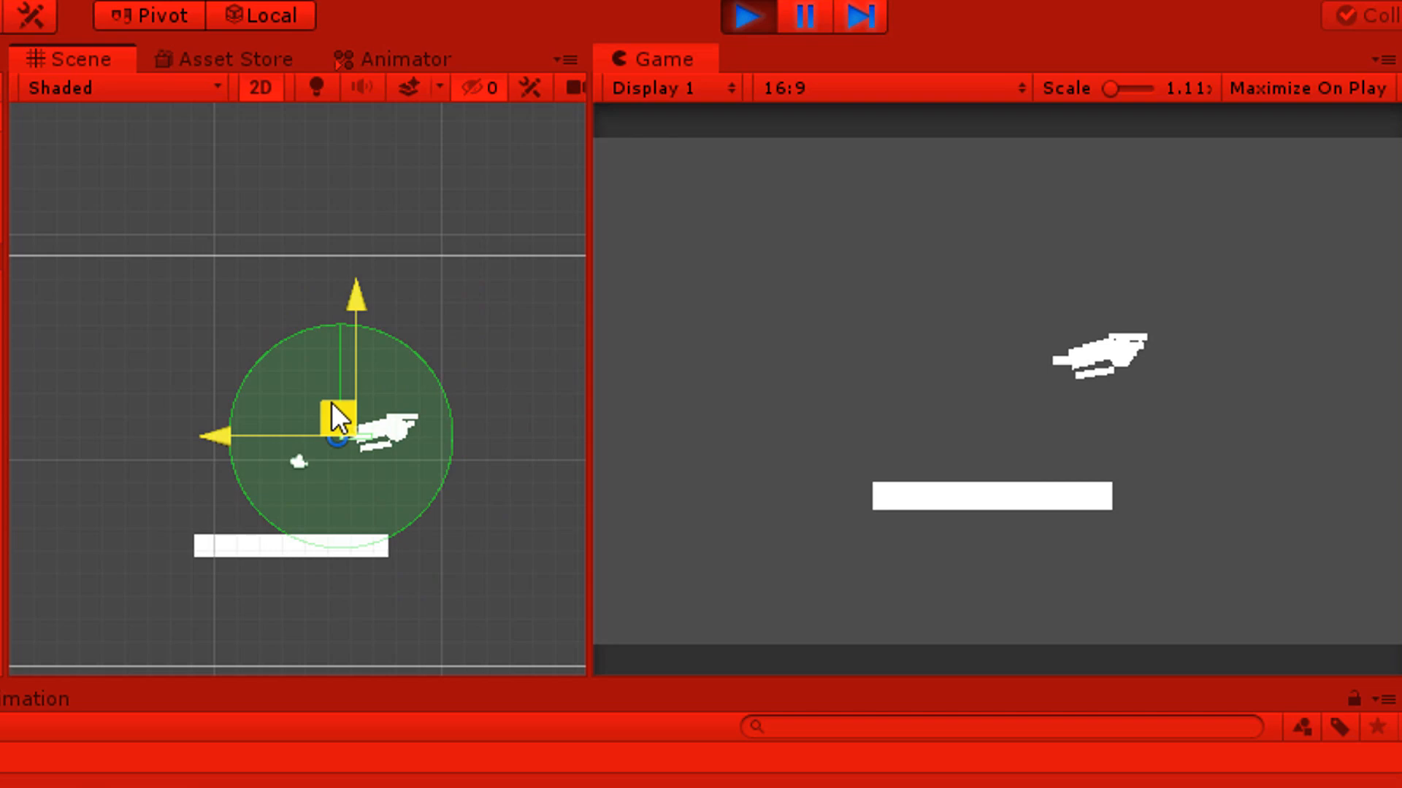
{"action": "left_click", "coordinate": [748, 16]}
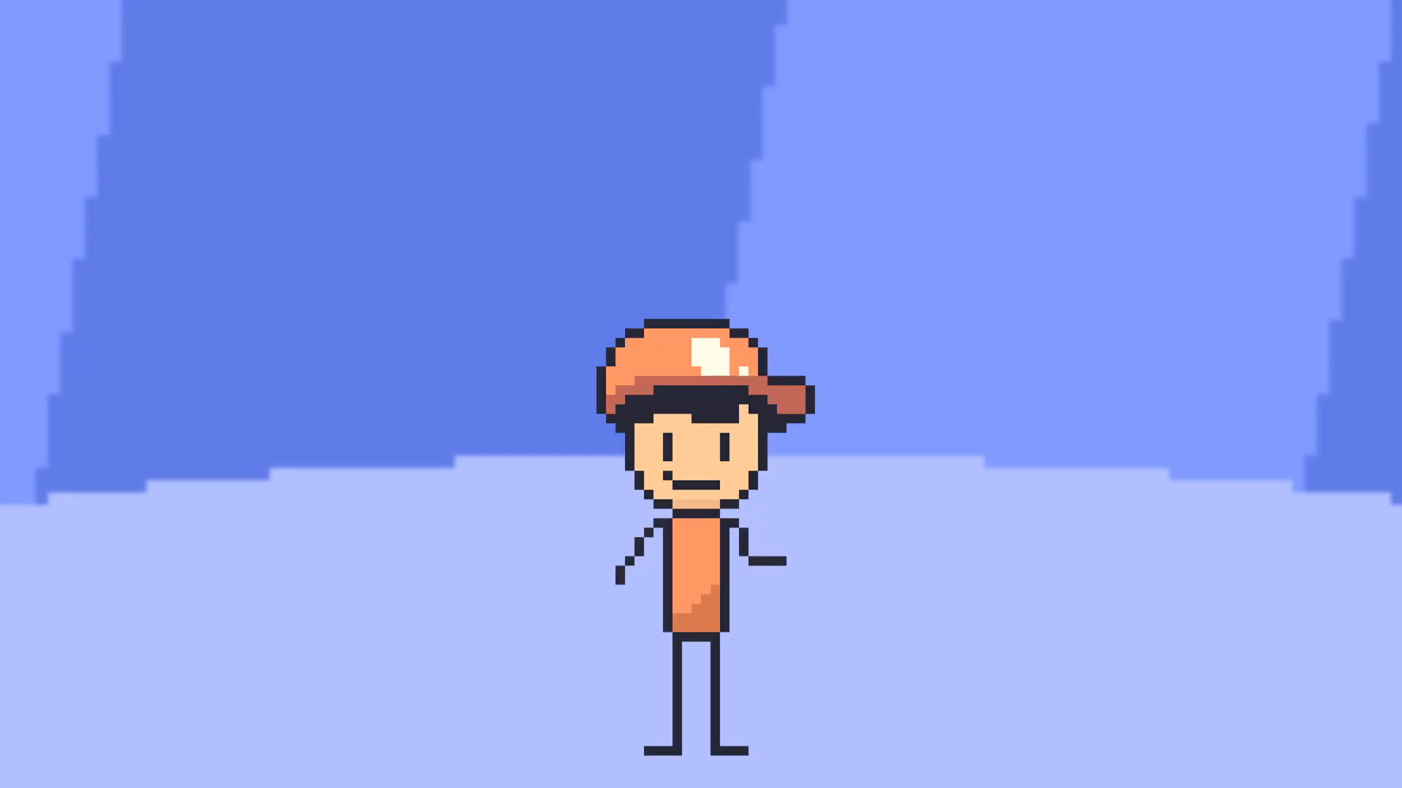